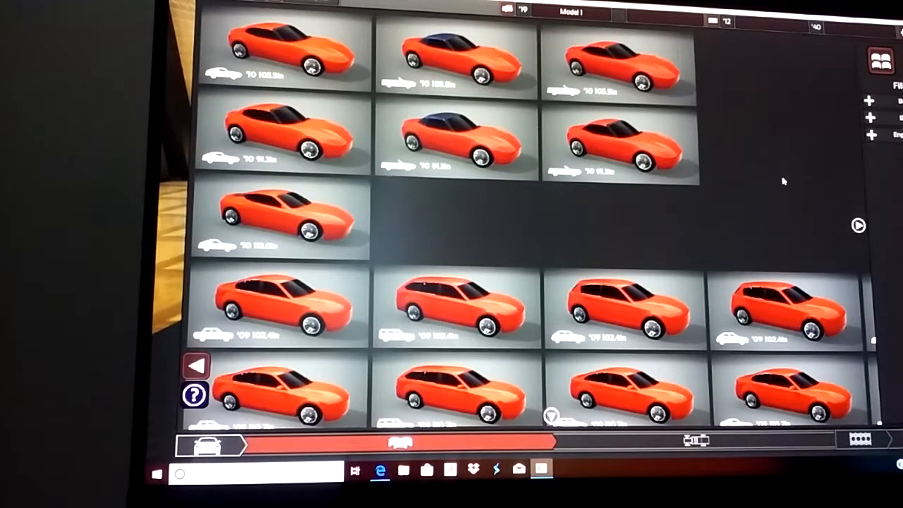
pyautogui.moveTo(809, 215)
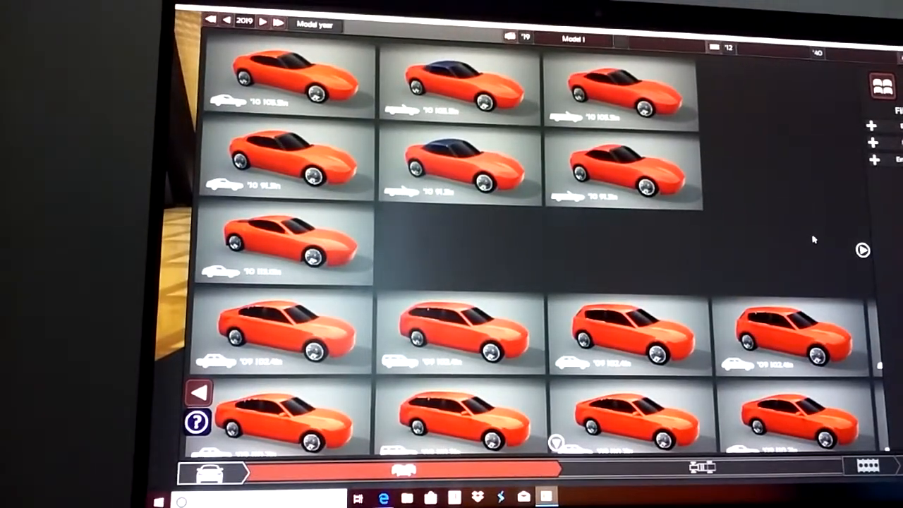
pyautogui.moveTo(459, 84)
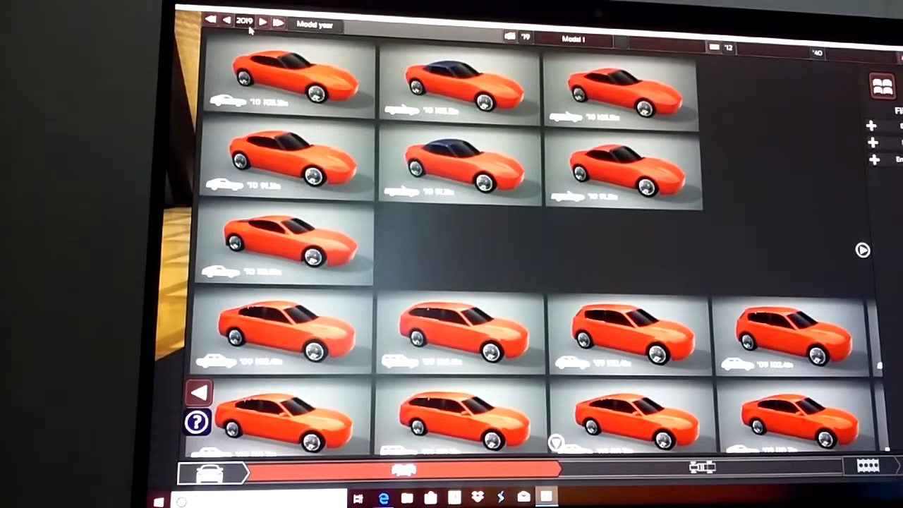
pyautogui.moveTo(289, 78)
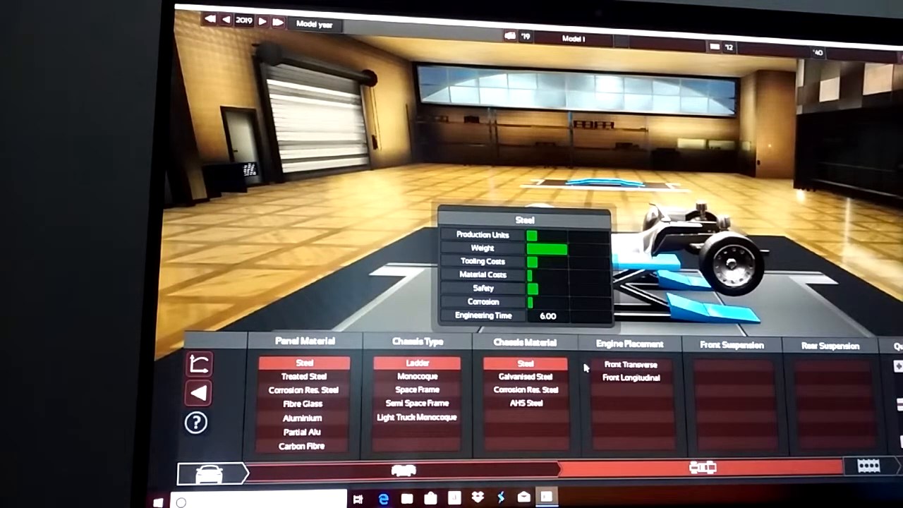
# Set front transverse engine placement with double wishbone front suspension and a rear suspension type
pyautogui.click(629, 363)
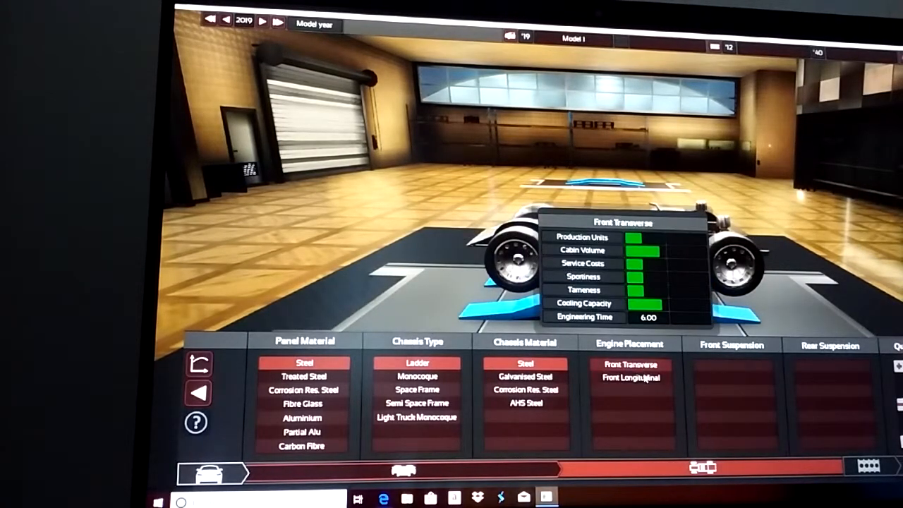
pyautogui.click(733, 365)
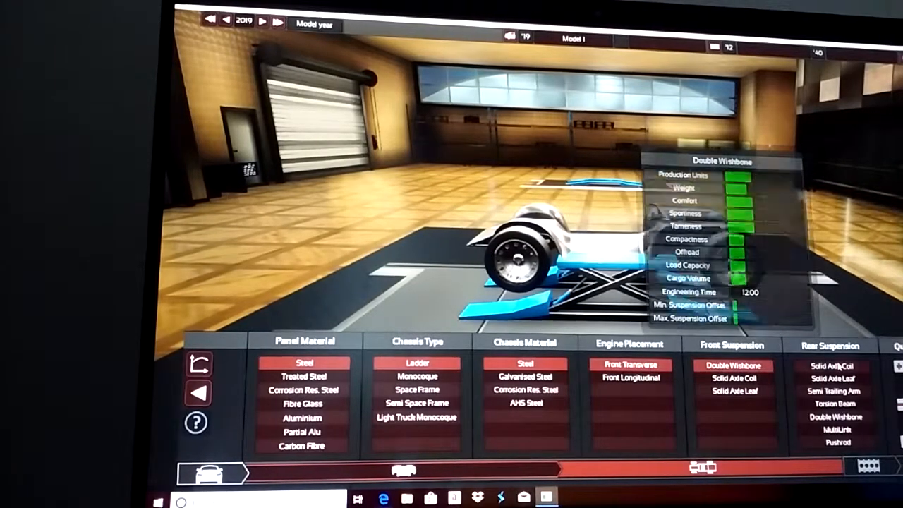
pyautogui.click(838, 367)
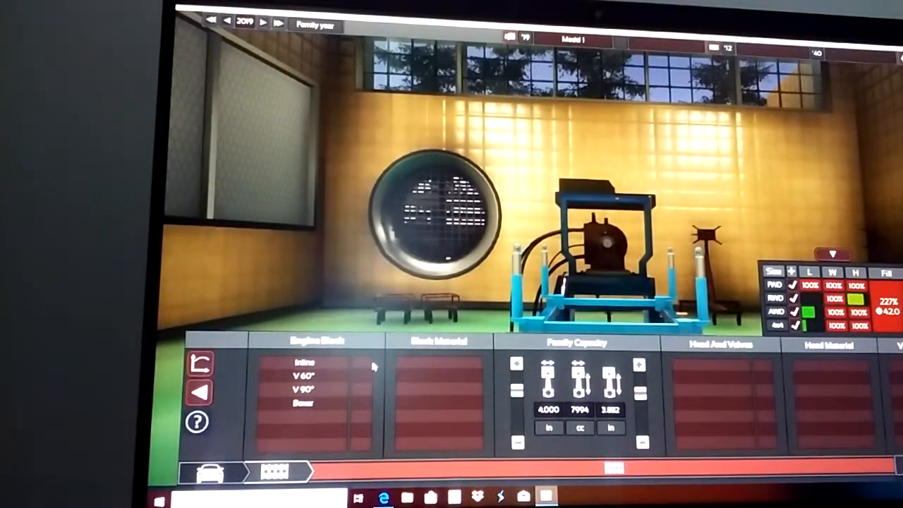
# Build an inline cast-iron pushrod engine with a cast crank, cast conrods and cast pistons
pyautogui.click(304, 362)
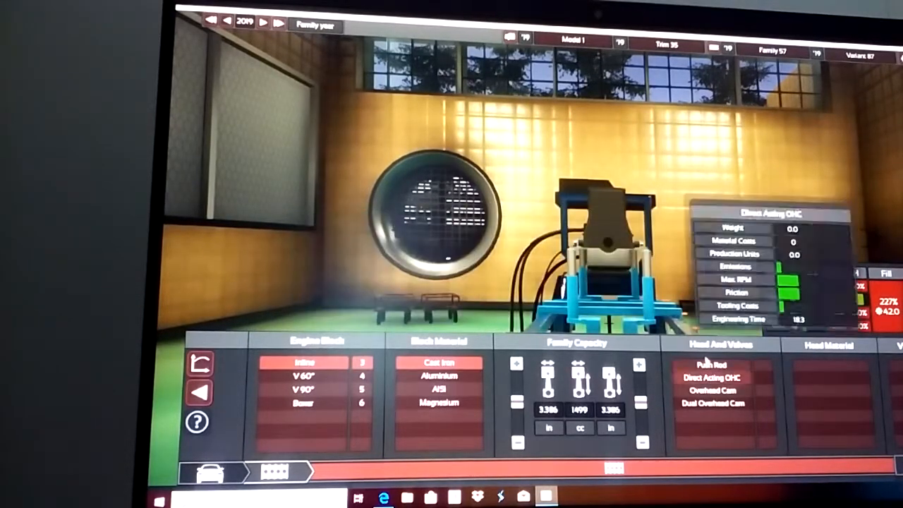
pyautogui.click(714, 363)
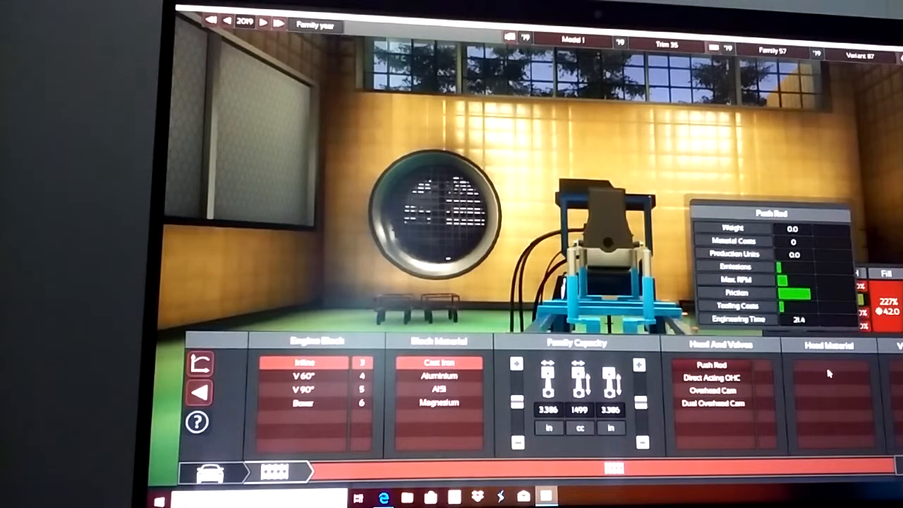
pyautogui.click(303, 404)
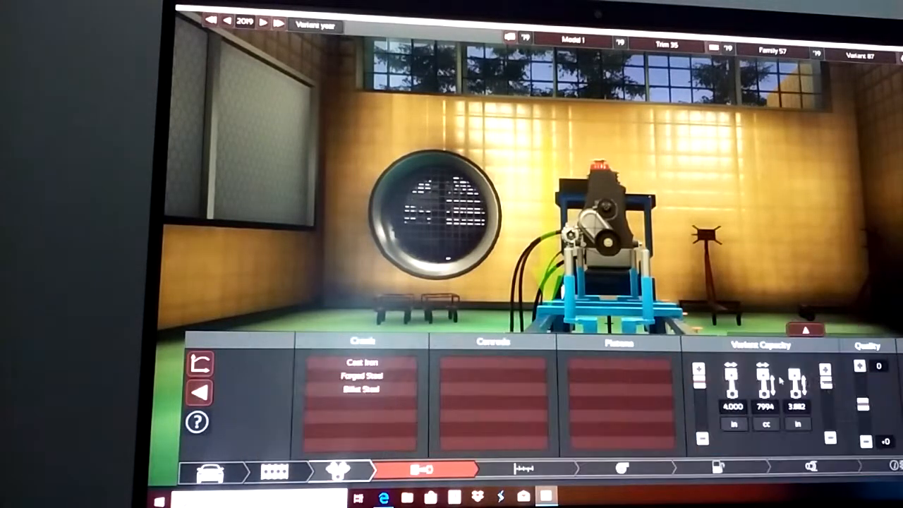
pyautogui.click(361, 362)
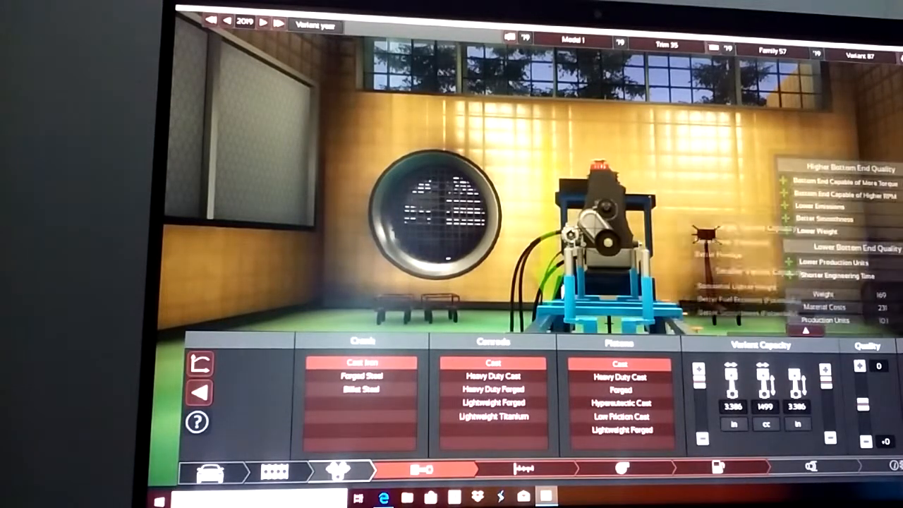
pyautogui.click(524, 469)
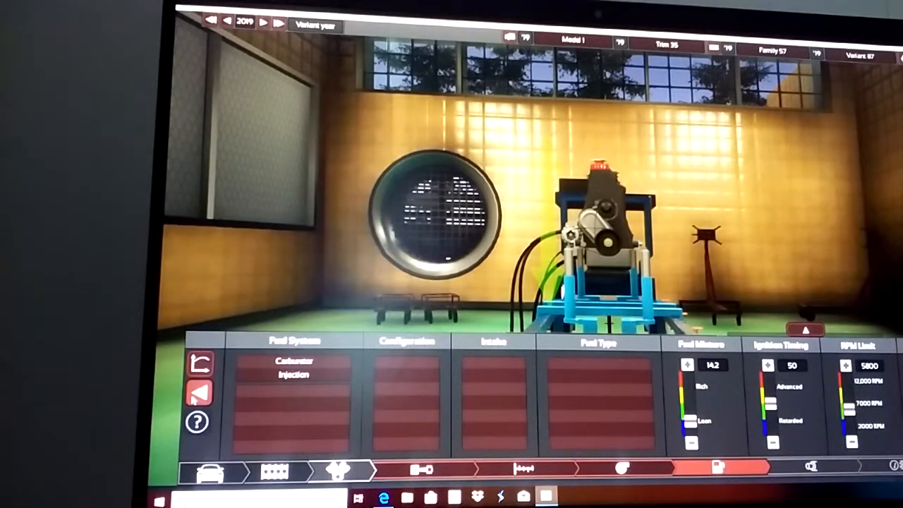
# Fuel the engine with a single-barrel carburettor and a standard intake
pyautogui.click(619, 469)
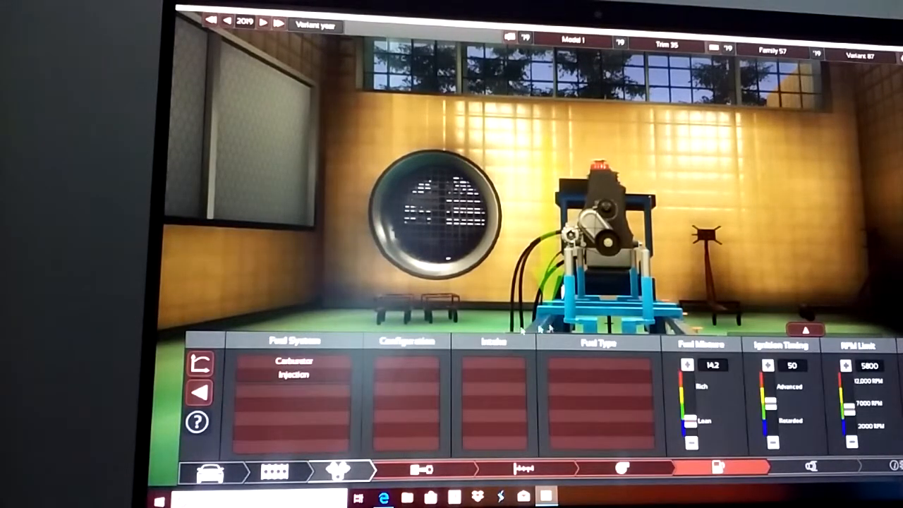
pyautogui.click(293, 361)
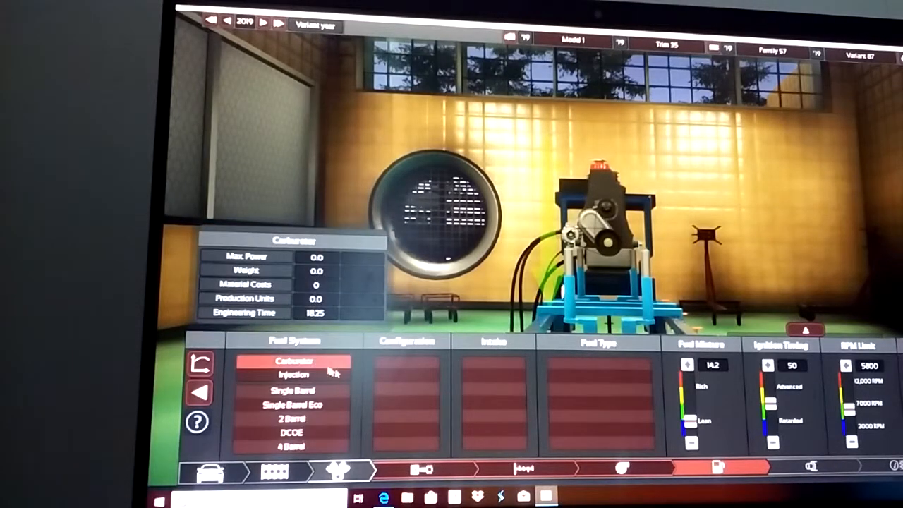
pyautogui.click(292, 389)
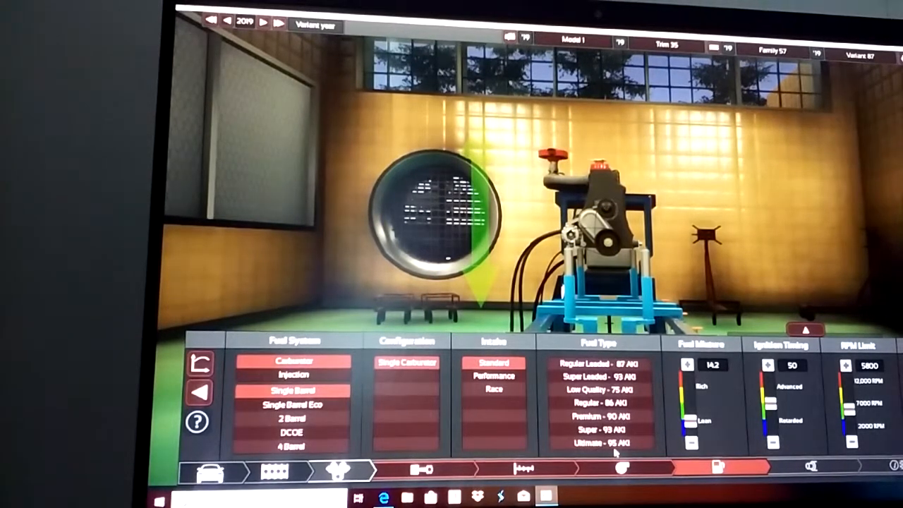
pyautogui.click(598, 414)
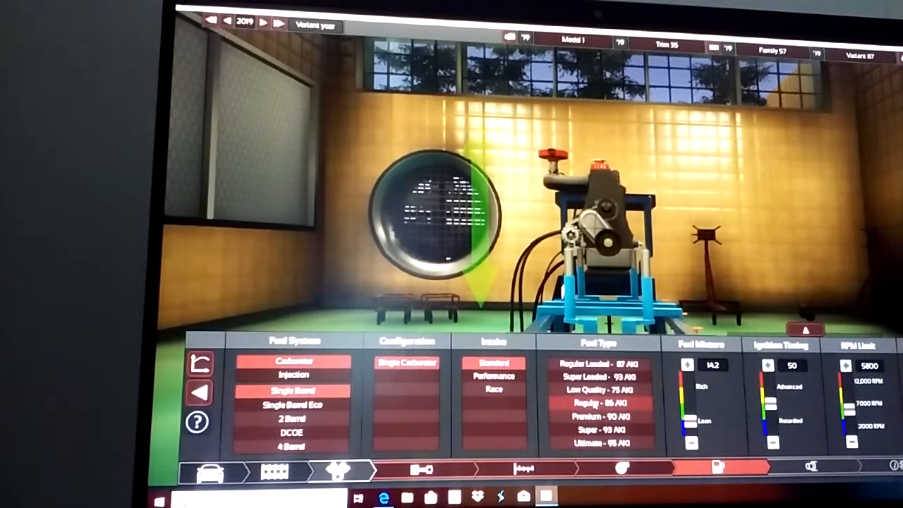
# Compare the fuel grades, including leaded and the highest octane, and settle on one
pyautogui.click(598, 429)
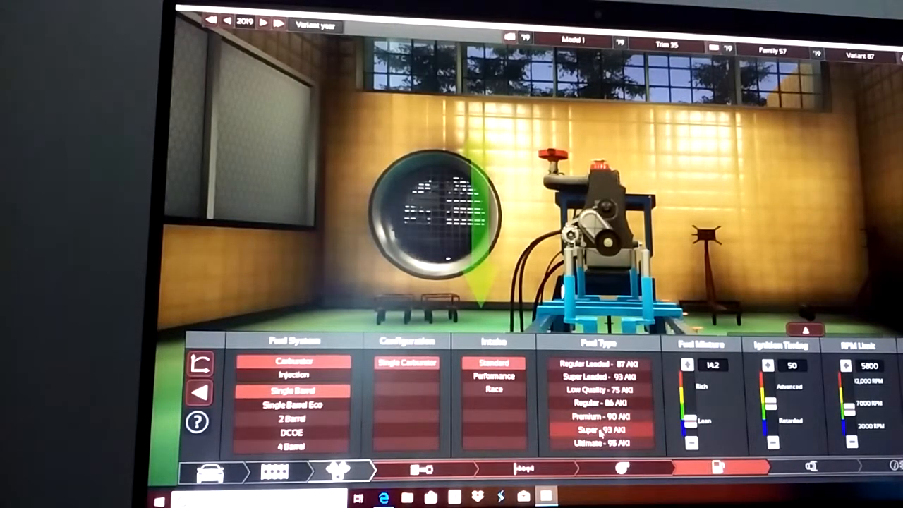
pyautogui.click(598, 364)
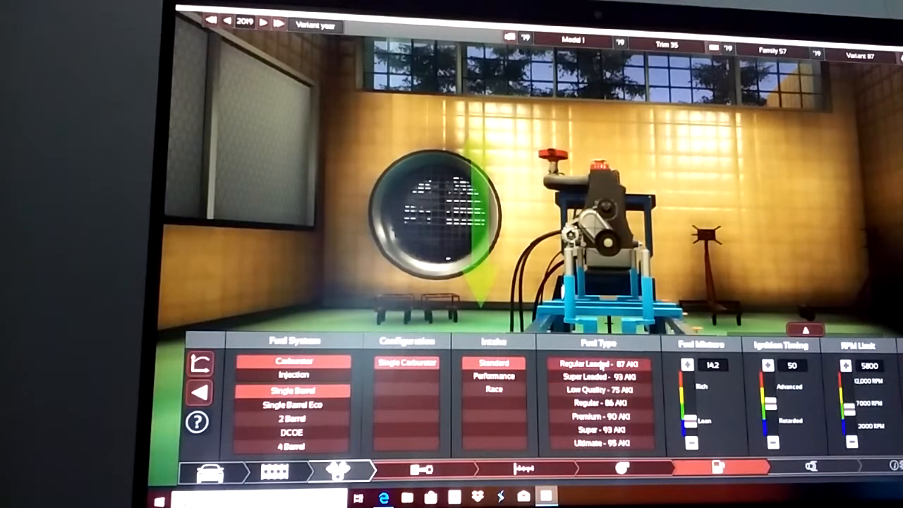
pyautogui.click(598, 403)
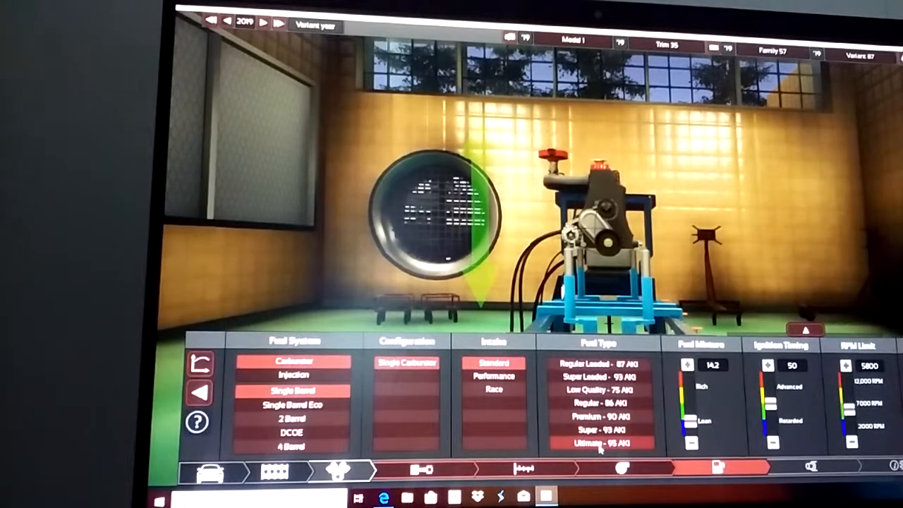
pyautogui.click(599, 430)
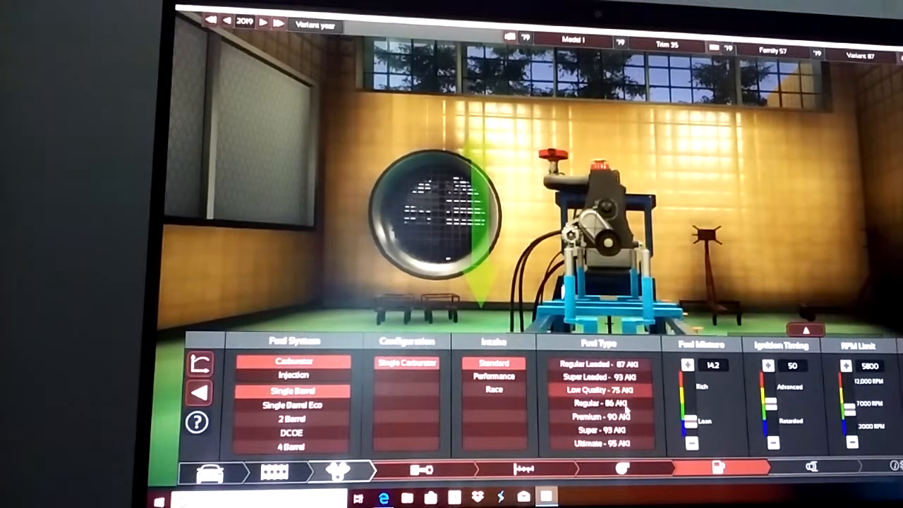
pyautogui.click(598, 402)
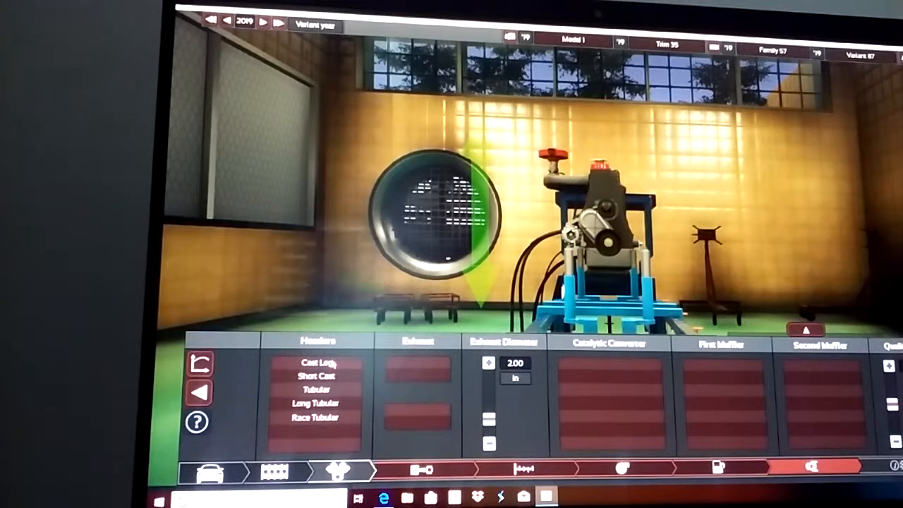
# Fit cast log headers, a single exhaust, a high-flow three-way converter and the first muffler
pyautogui.click(314, 363)
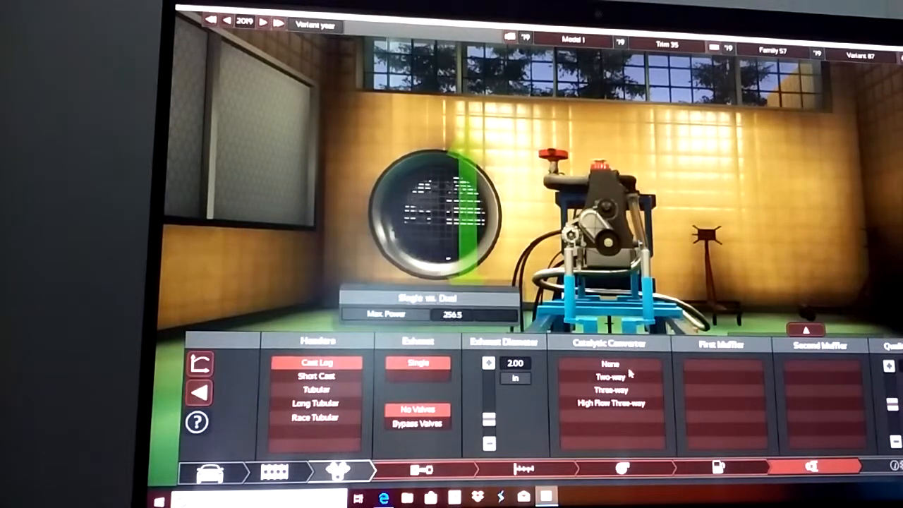
pyautogui.click(615, 404)
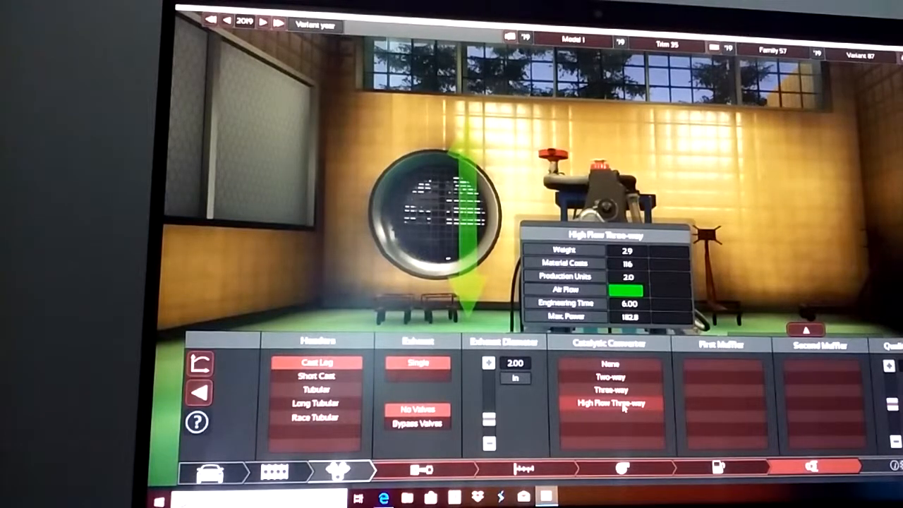
pyautogui.click(611, 404)
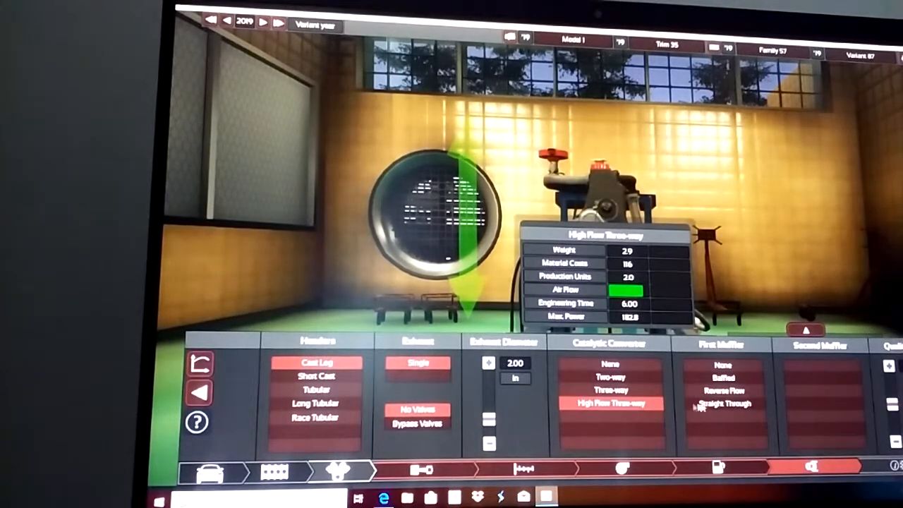
pyautogui.click(722, 404)
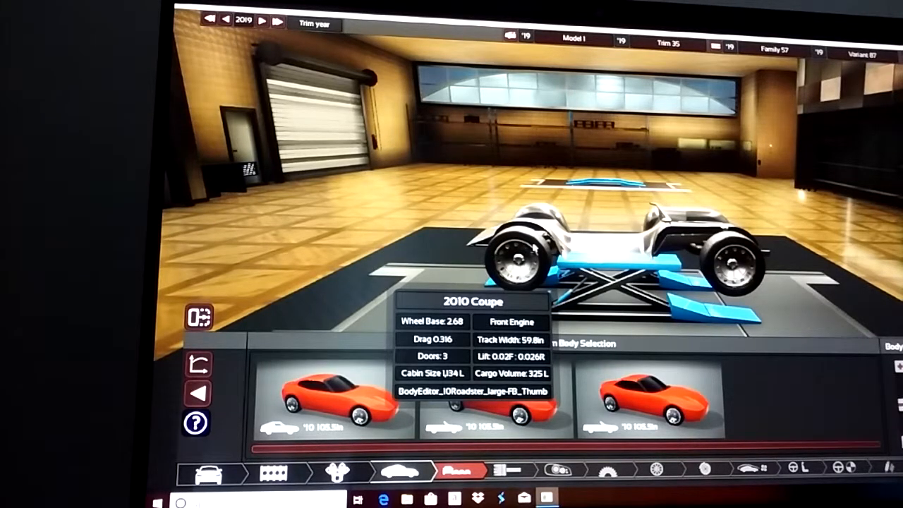
# Choose the red roadster body and a paint material for it
pyautogui.click(339, 397)
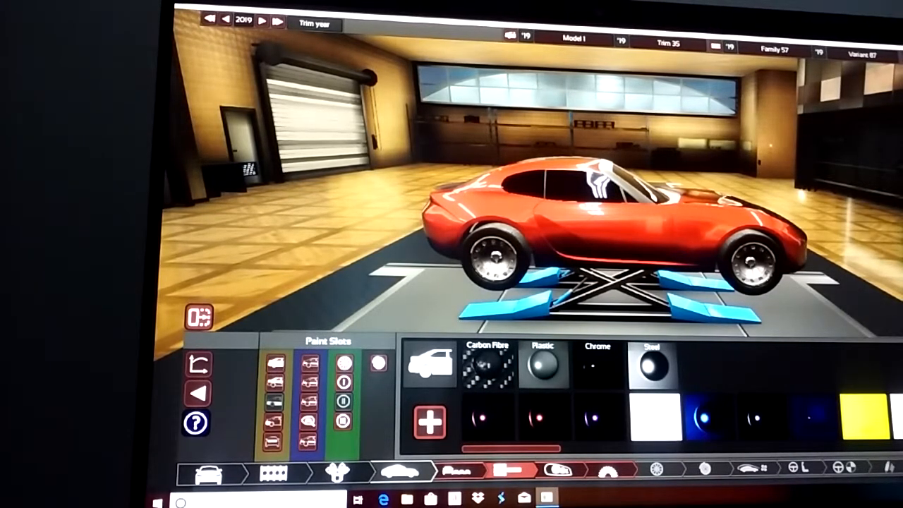
pyautogui.click(581, 416)
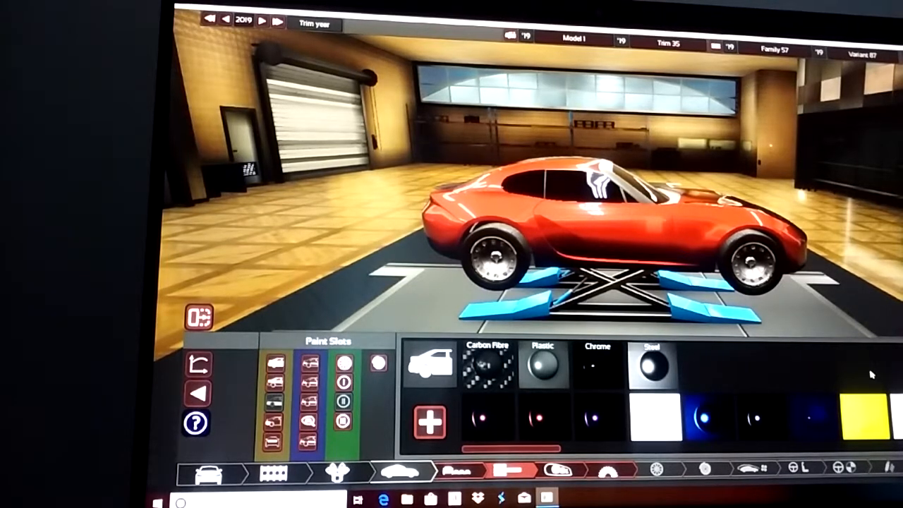
pyautogui.moveTo(533, 434)
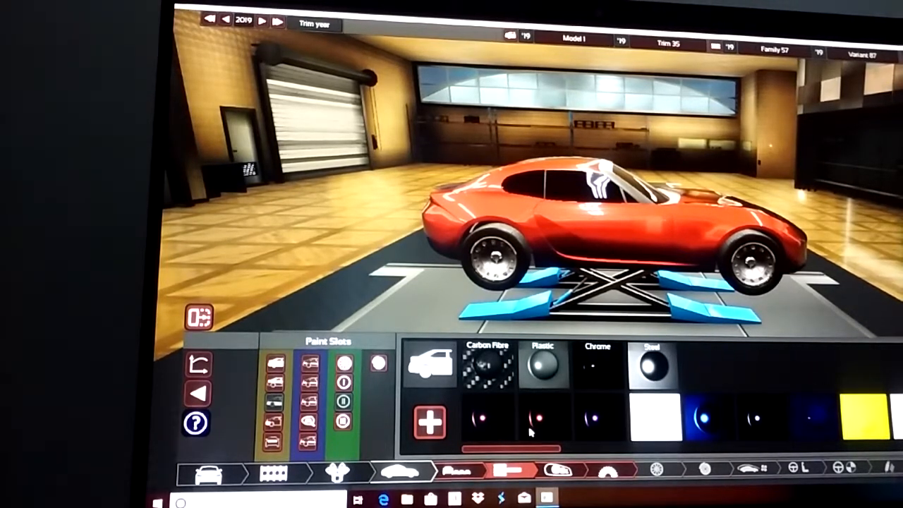
pyautogui.moveTo(733, 388)
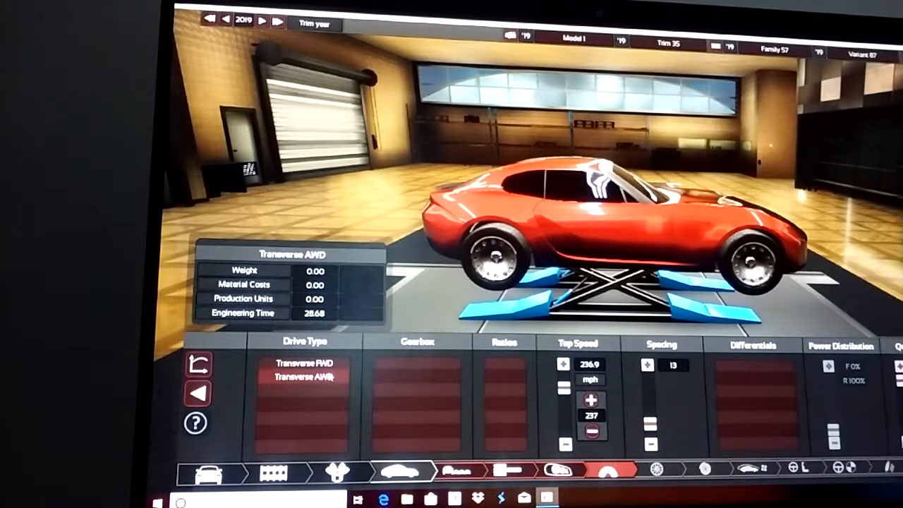
# Give the roadster transverse all-wheel drive with an automatic gearbox
pyautogui.click(305, 375)
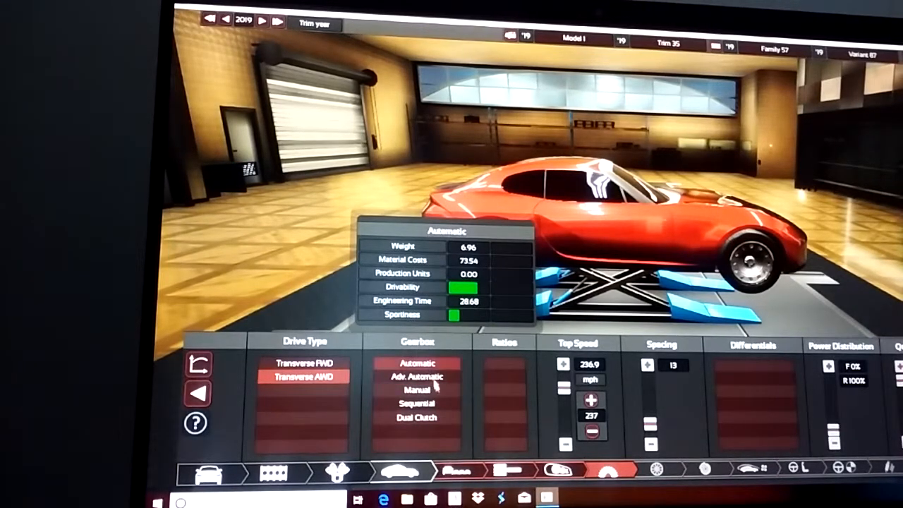
pyautogui.click(416, 389)
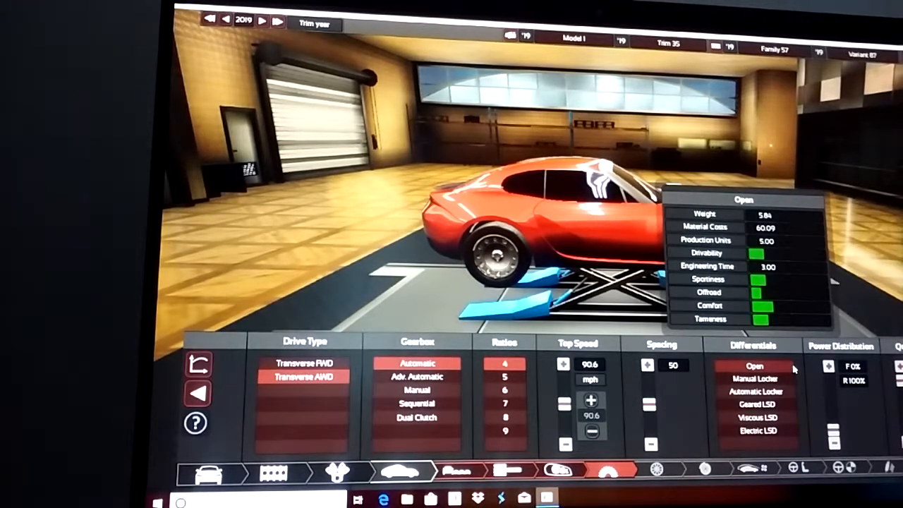
# Compare the open, manual locking, automatic locking and viscous limited-slip differentials
pyautogui.click(753, 382)
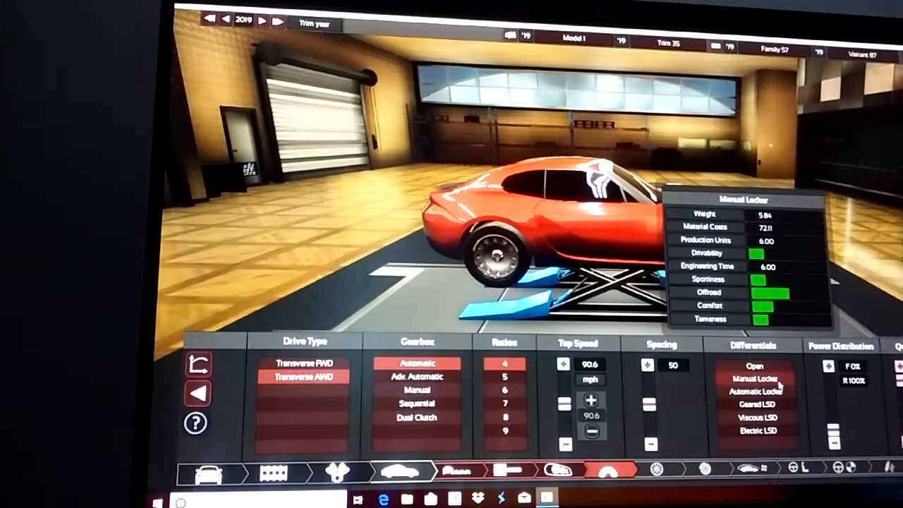
pyautogui.click(755, 392)
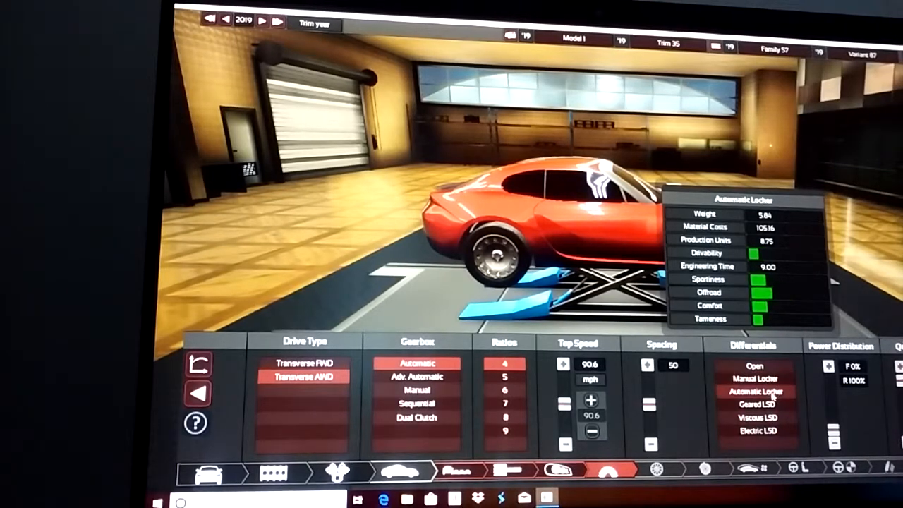
pyautogui.click(755, 418)
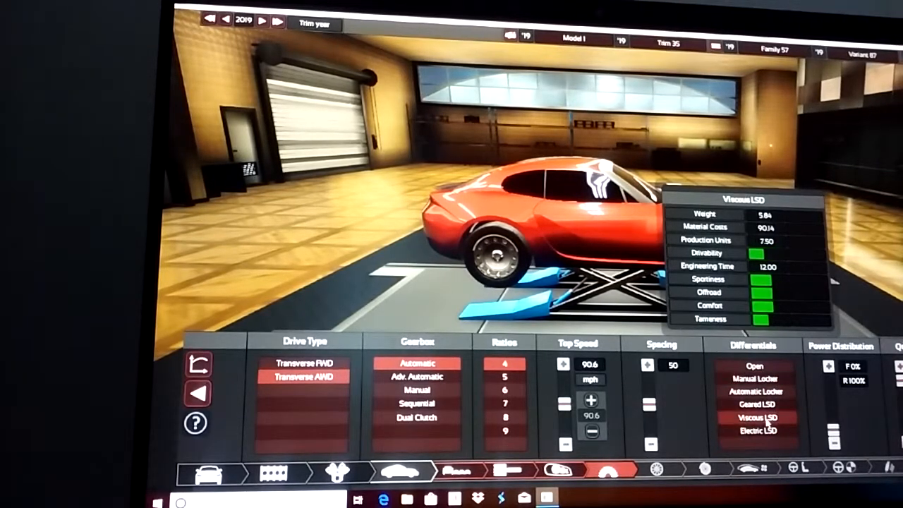
pyautogui.click(759, 429)
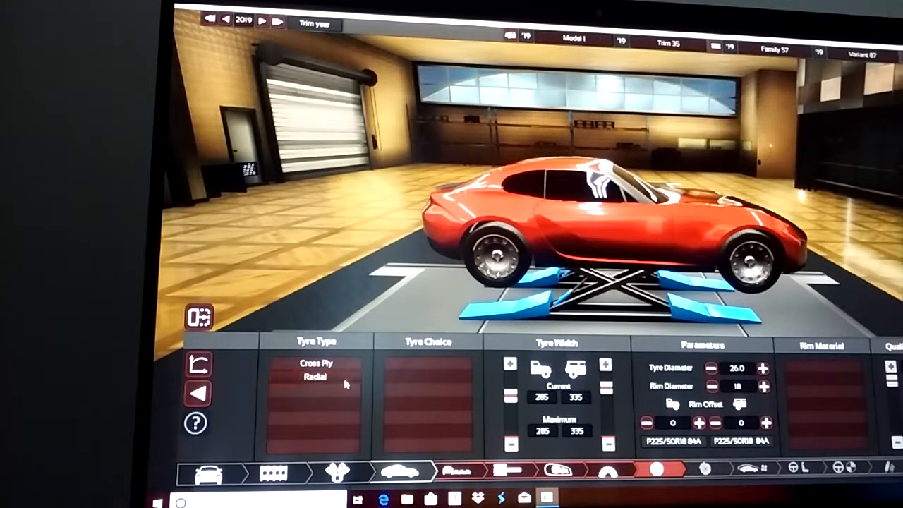
# Fit radial tyres with the sports compound
pyautogui.click(314, 375)
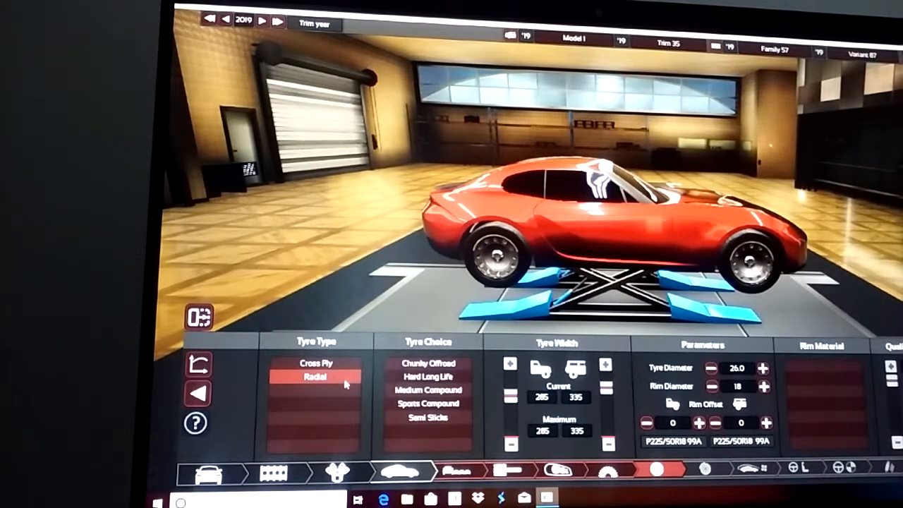
pyautogui.click(427, 417)
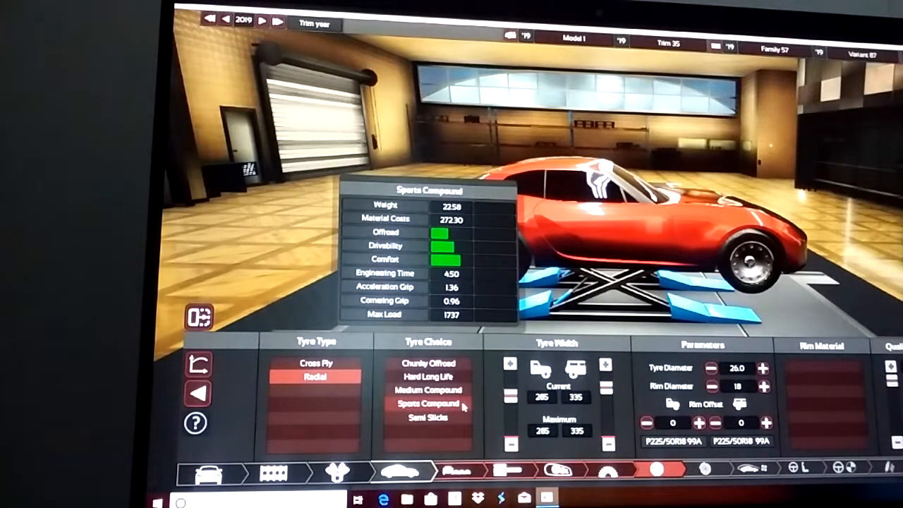
pyautogui.click(429, 363)
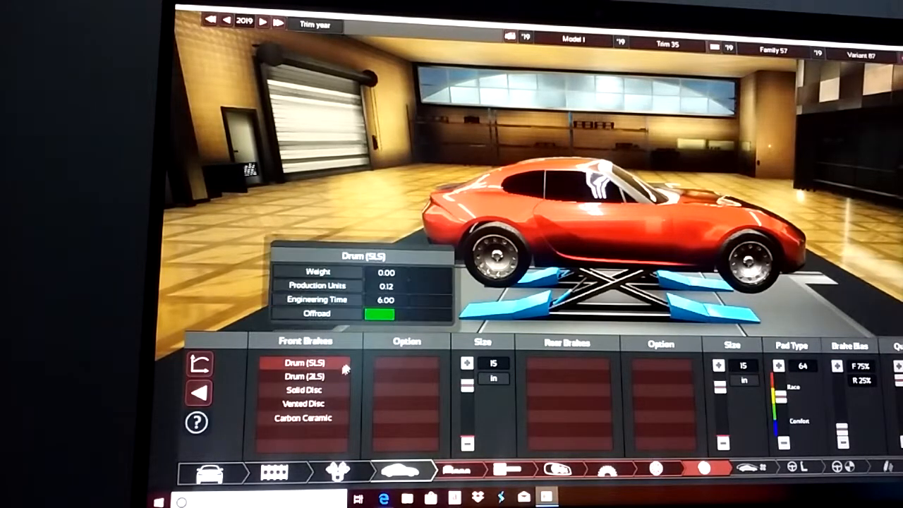
# Fit drum front brakes after trying carbon ceramic, then continue to the interior
pyautogui.click(304, 417)
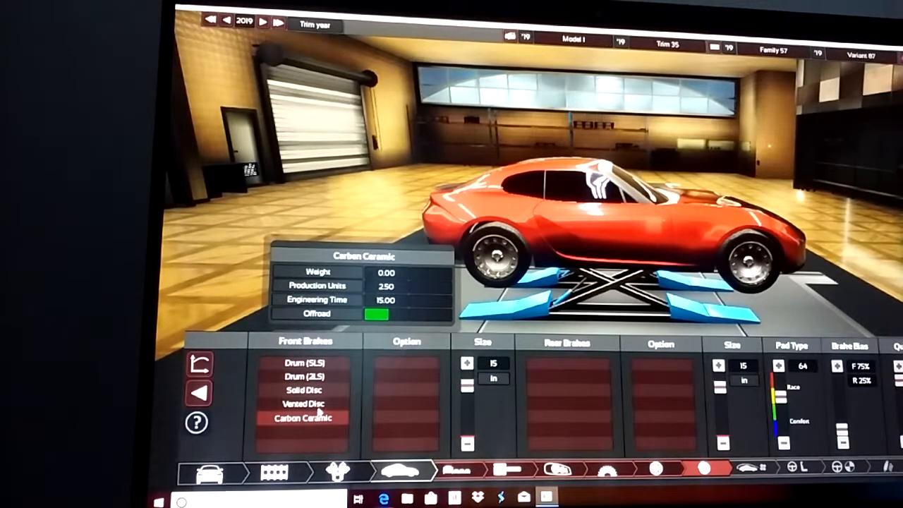
pyautogui.click(304, 364)
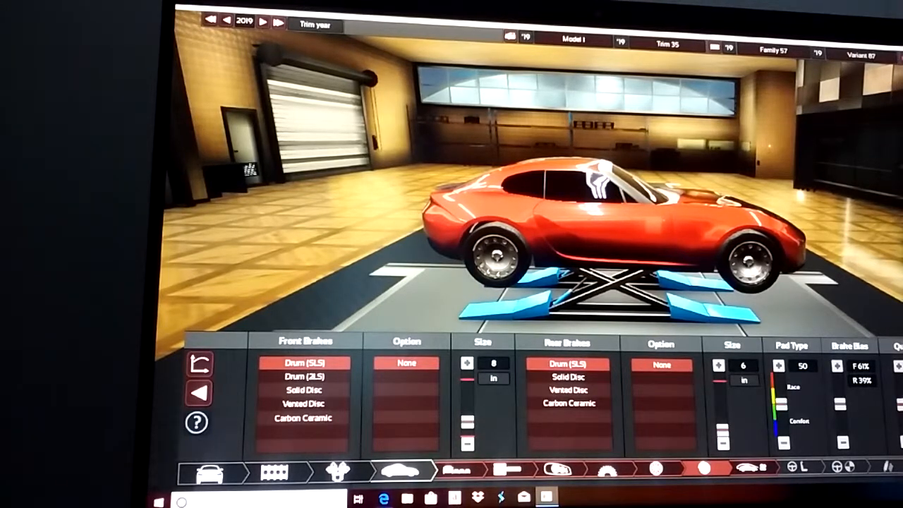
pyautogui.click(734, 468)
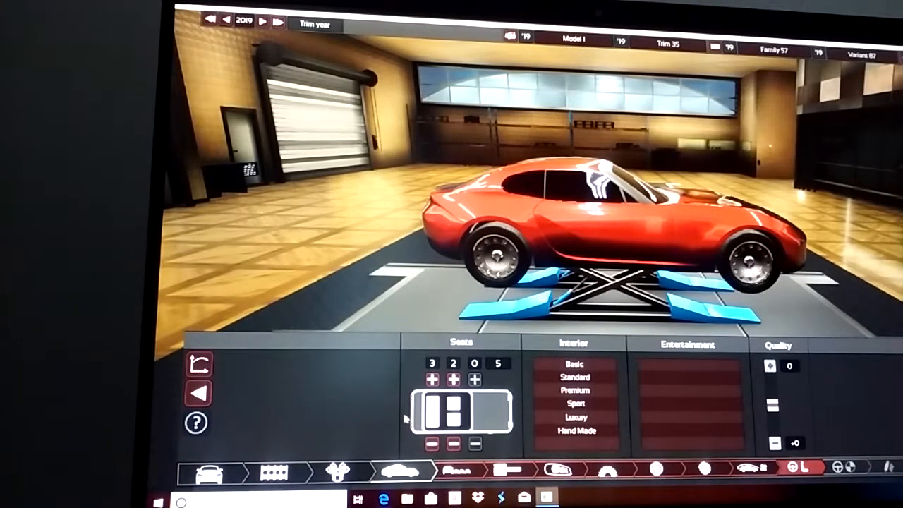
# Compare the basic interior and settle on the standard interior
pyautogui.click(574, 364)
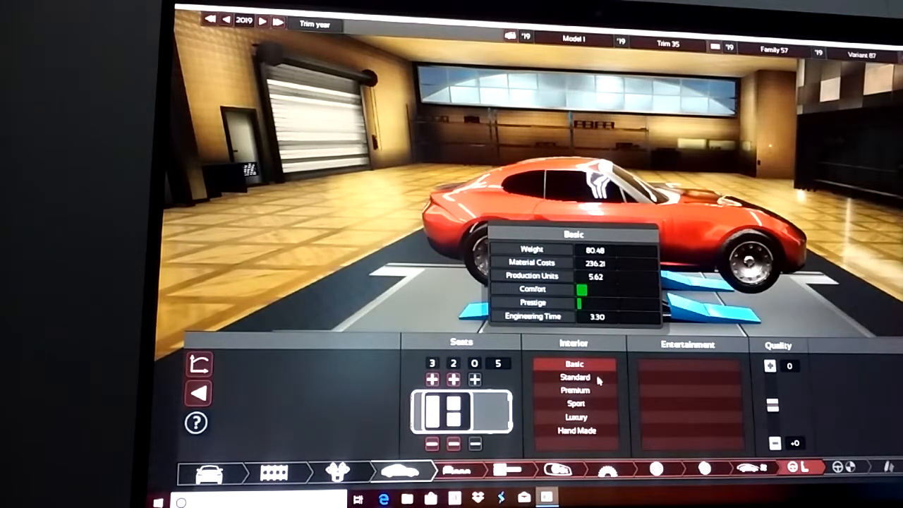
pyautogui.click(575, 375)
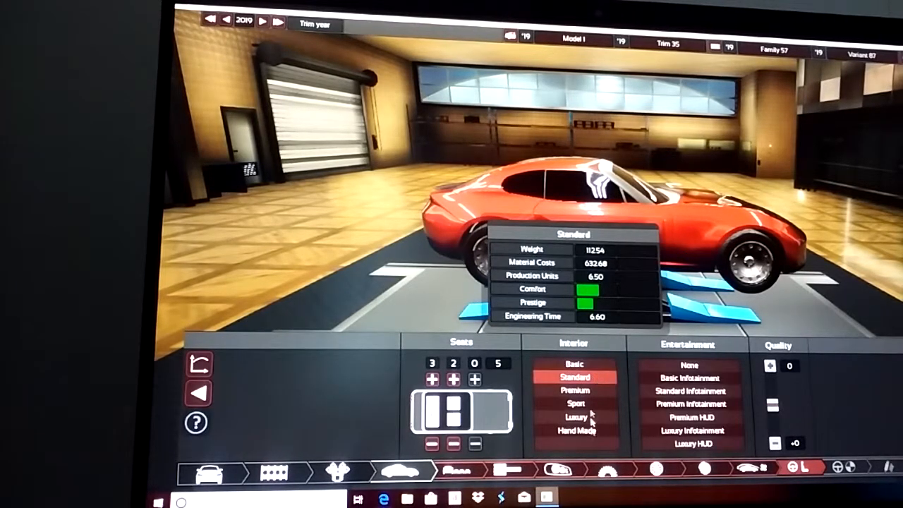
pyautogui.moveTo(576, 430)
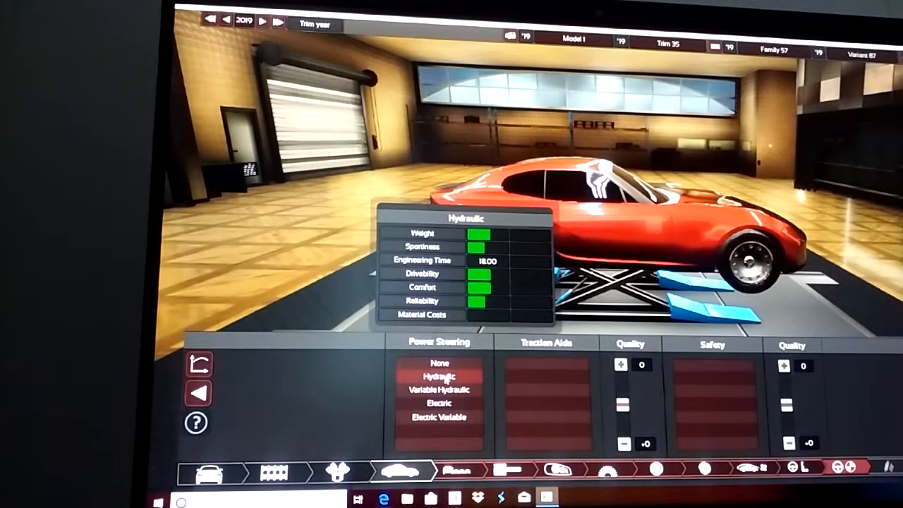
# Choose hydraulic power steering and the advanced safety package
pyautogui.click(438, 375)
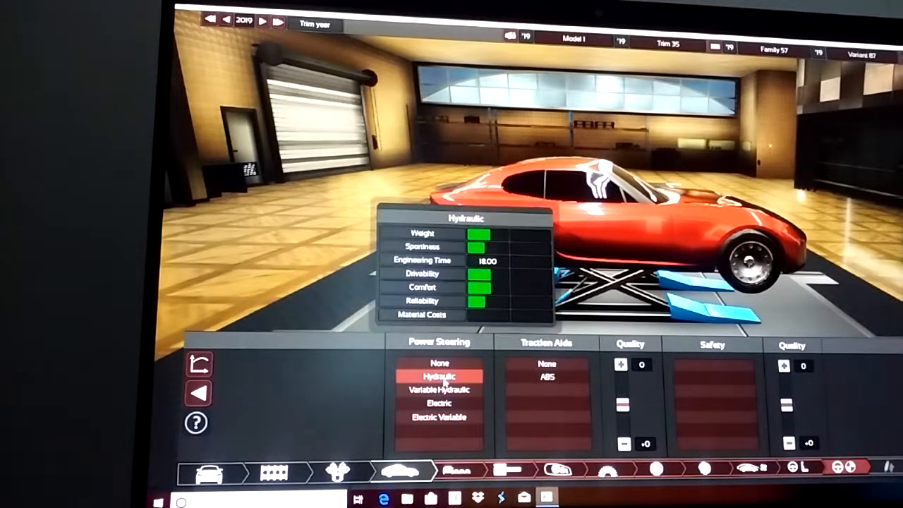
pyautogui.moveTo(561, 381)
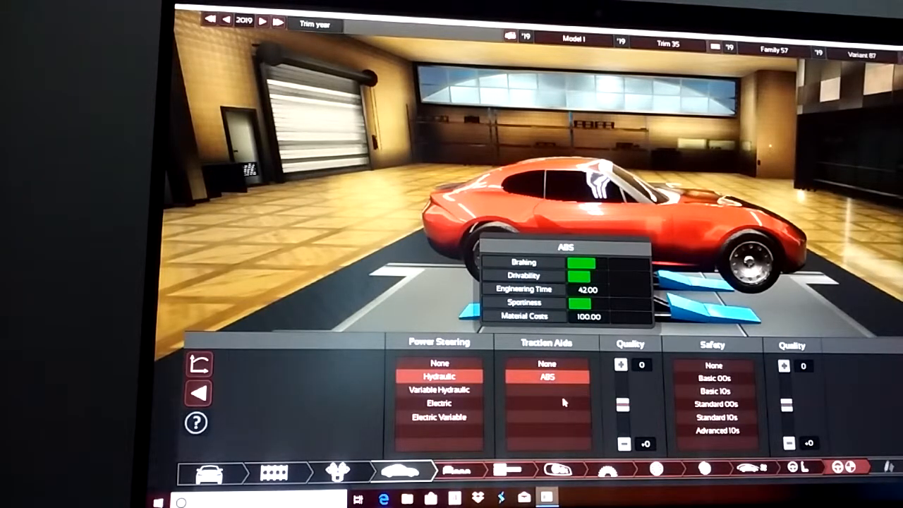
pyautogui.moveTo(557, 388)
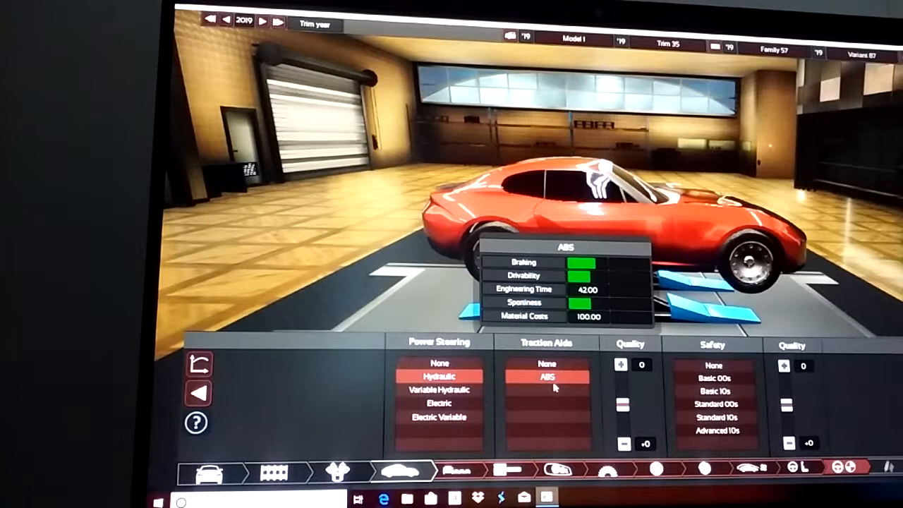
pyautogui.moveTo(536, 402)
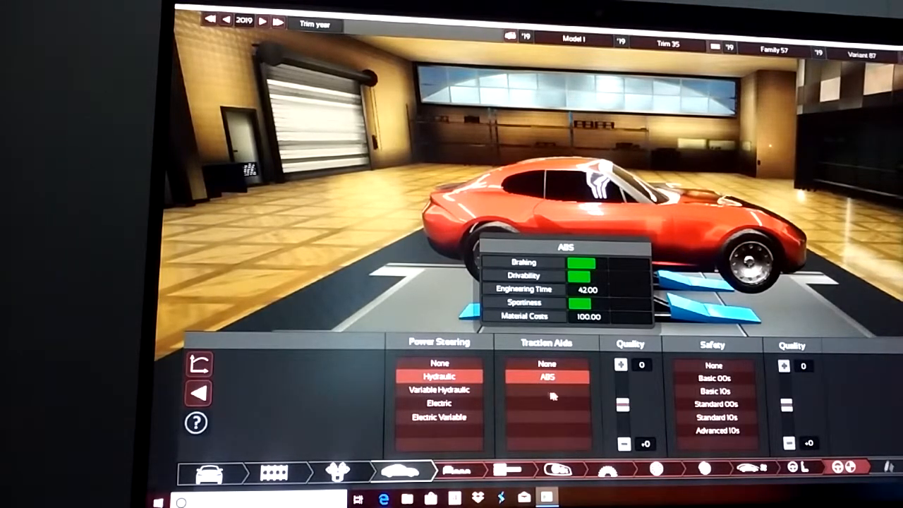
pyautogui.moveTo(544, 395)
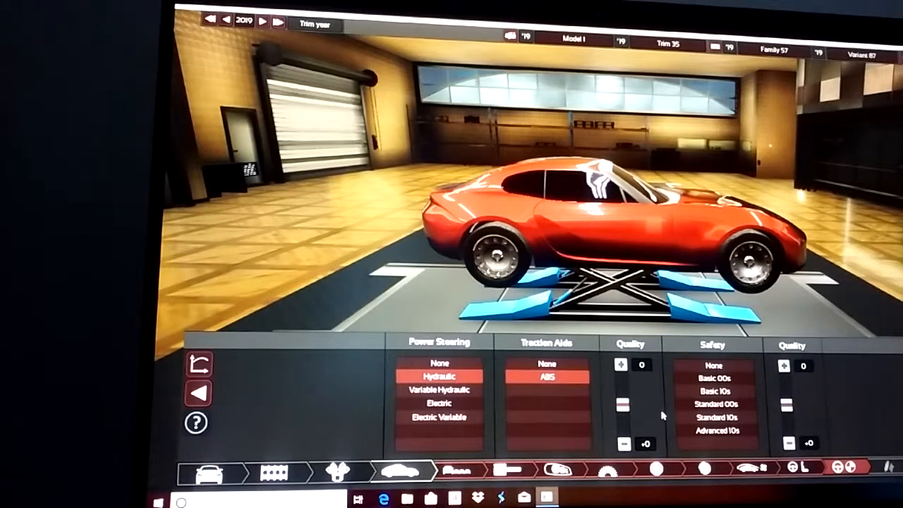
pyautogui.moveTo(543, 423)
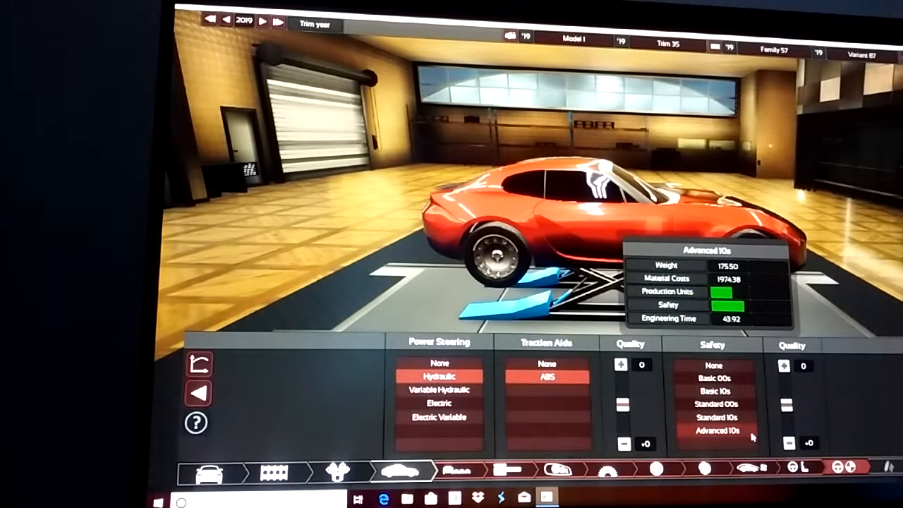
pyautogui.click(715, 431)
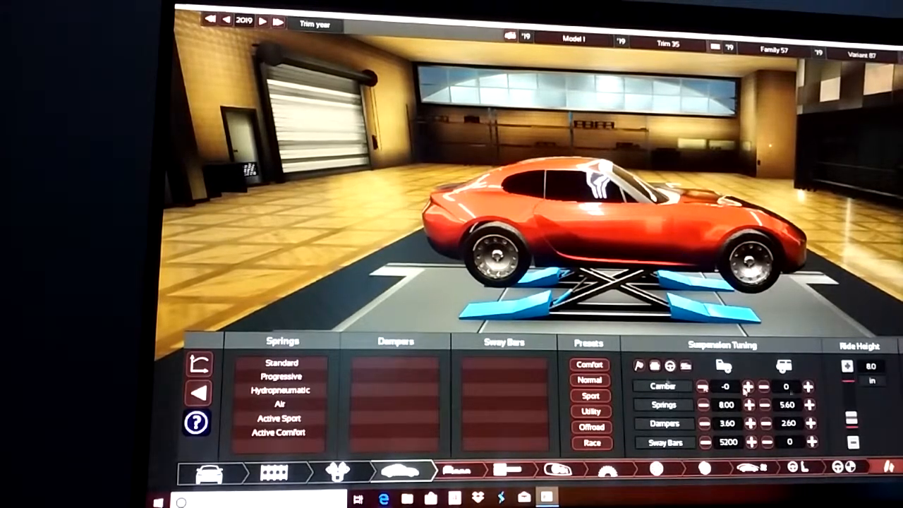
# Run the roadster on the test track and view its detailed statistics graphs
pyautogui.click(281, 361)
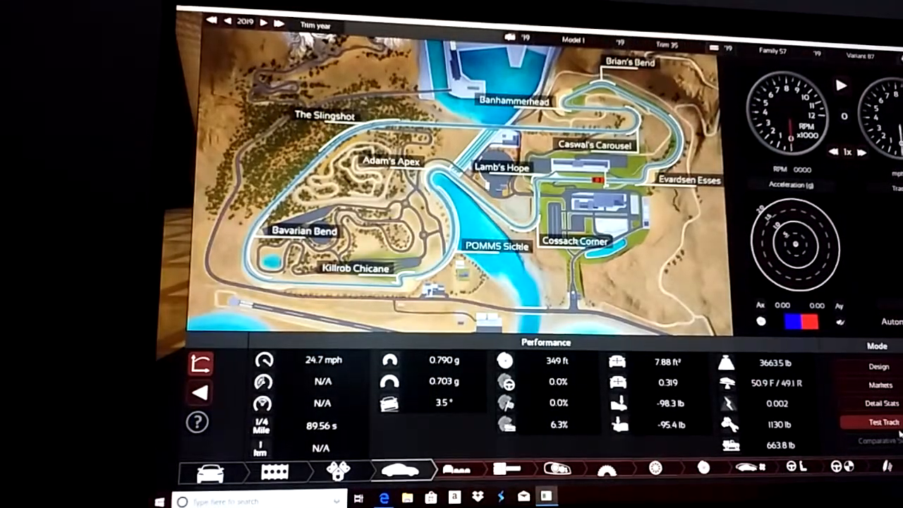
pyautogui.click(877, 384)
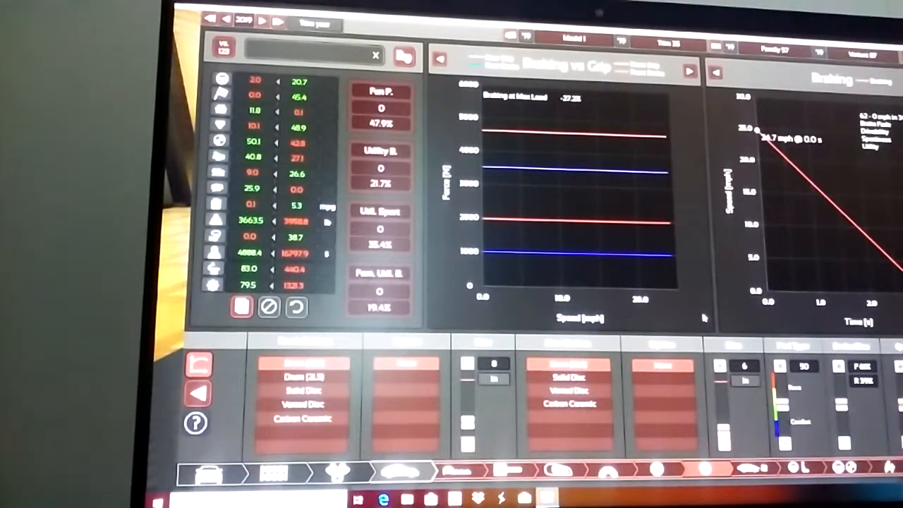
pyautogui.moveTo(705, 316)
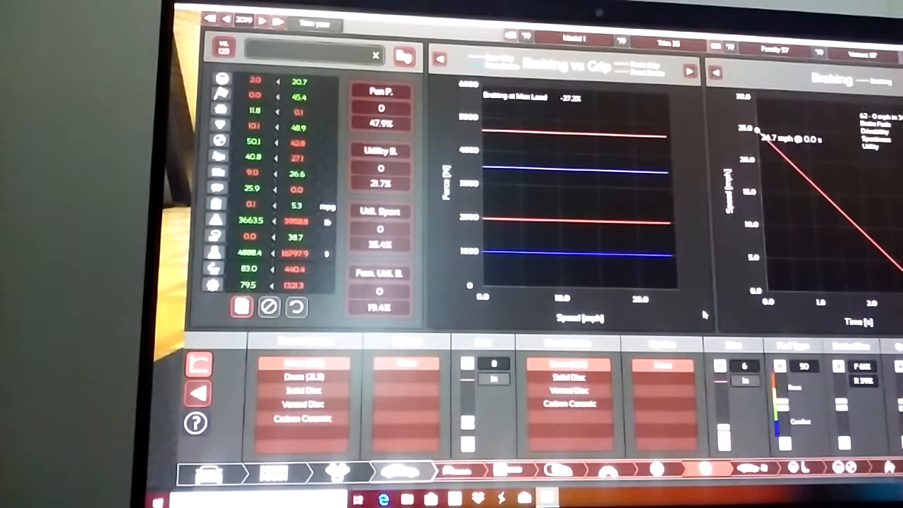